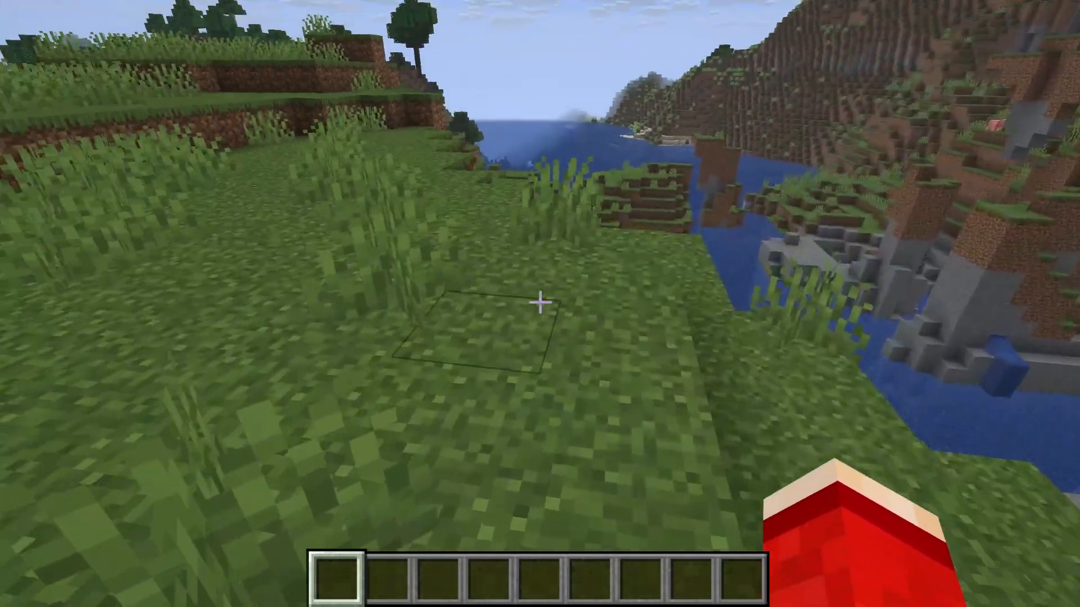
pyautogui.moveTo(540, 304)
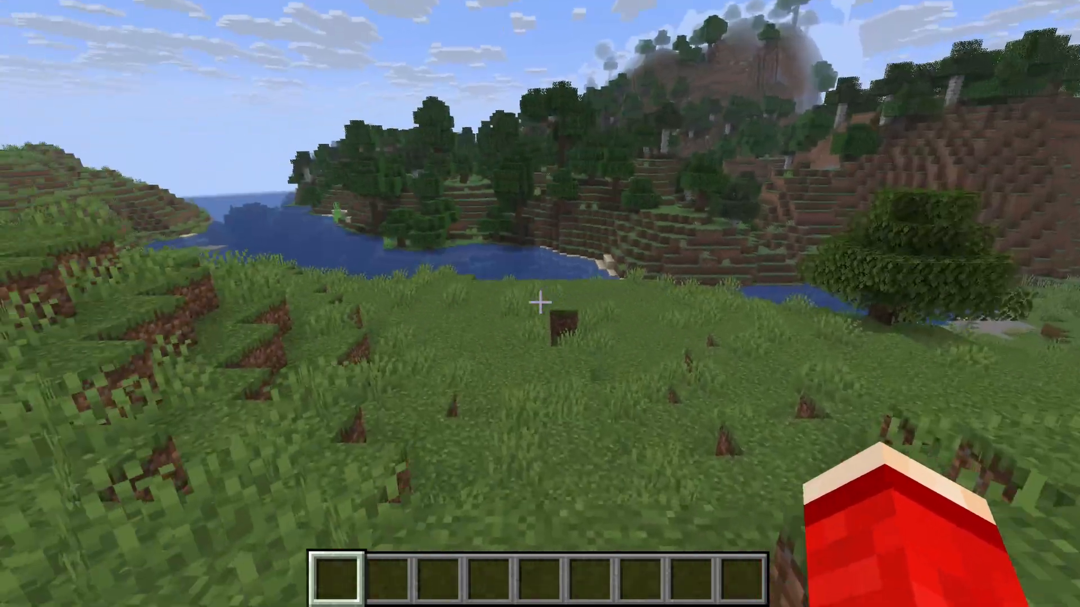
pyautogui.moveTo(540, 304)
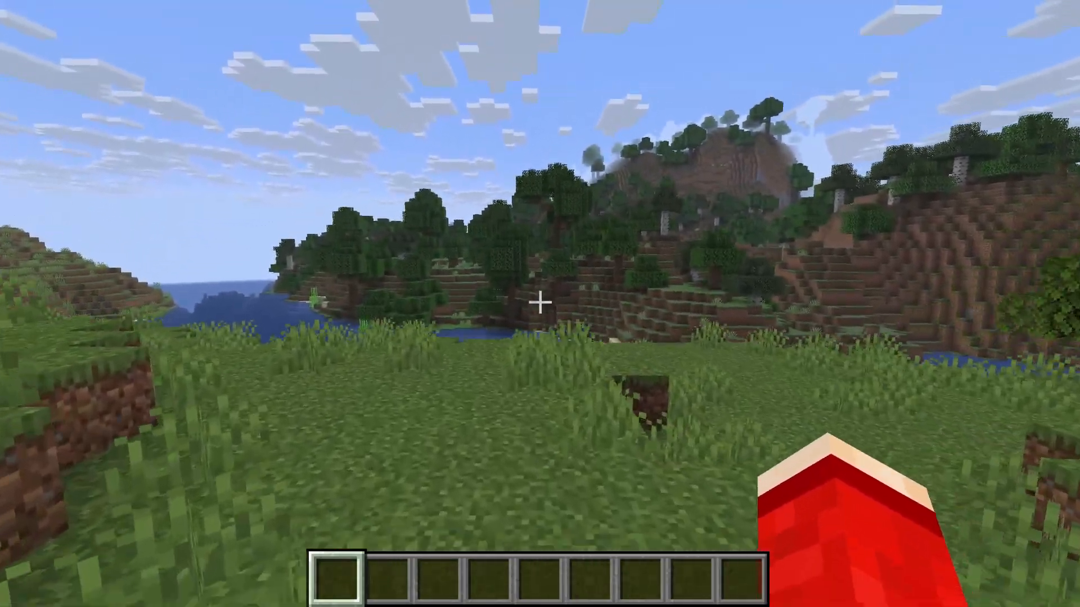
# Step: Leave the plain unshaded Minecraft world to switch over to the browser
pyautogui.press('Escape')
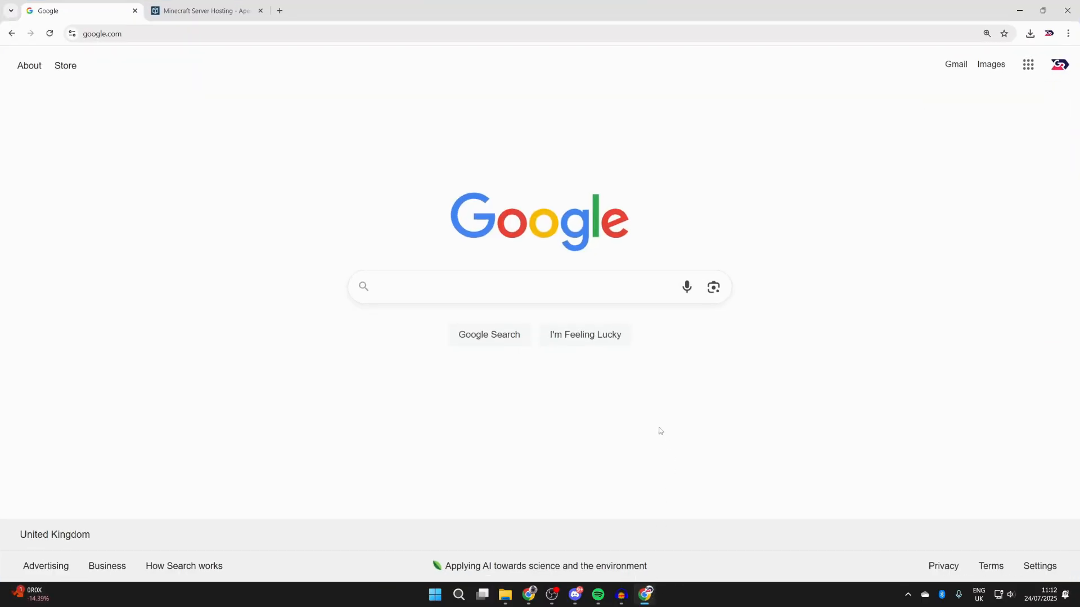
# Step: Google 'curseforge' and open the CurseForge - Mods & Addons result
pyautogui.write('c')
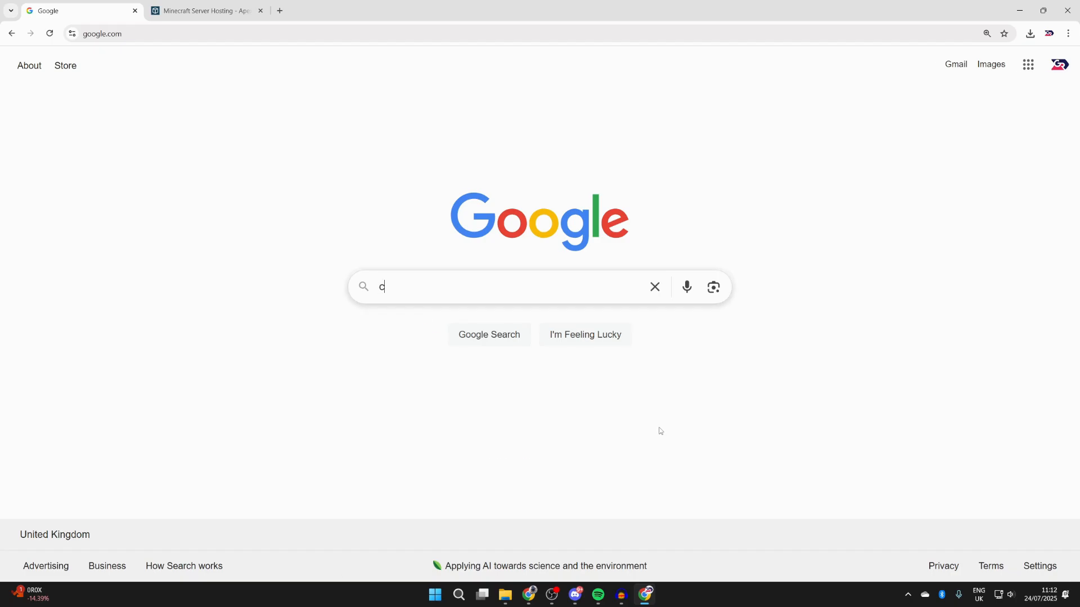
pyautogui.write('urseforge')
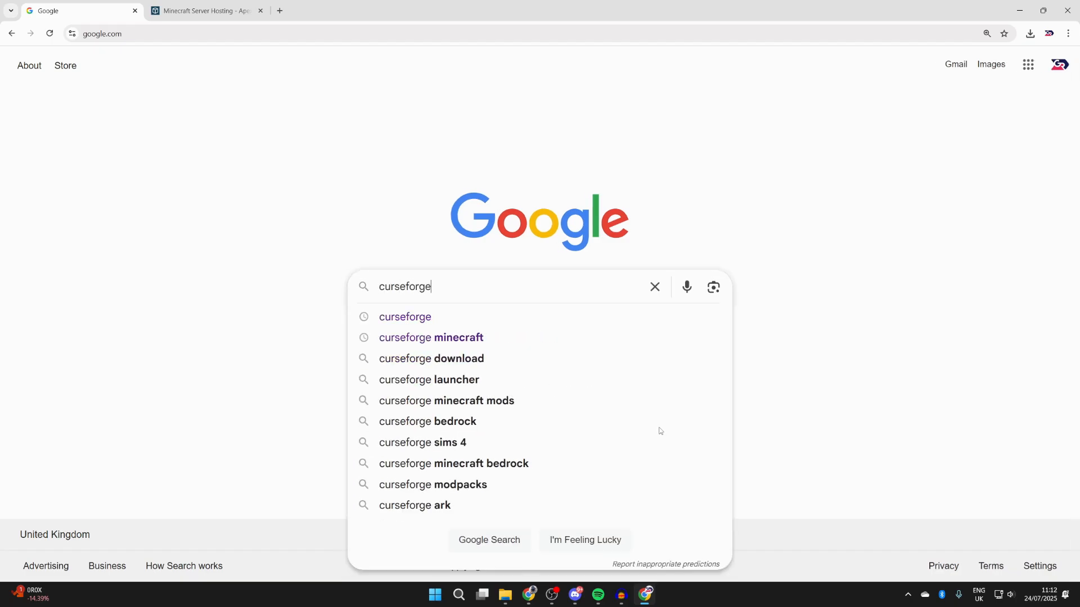
pyautogui.press('Return')
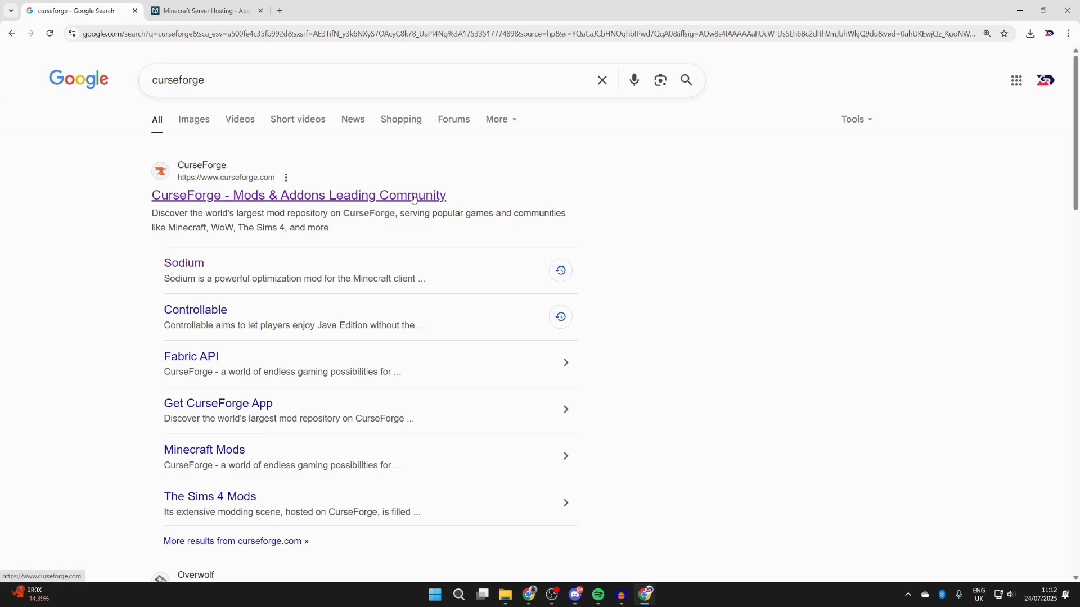
pyautogui.click(298, 195)
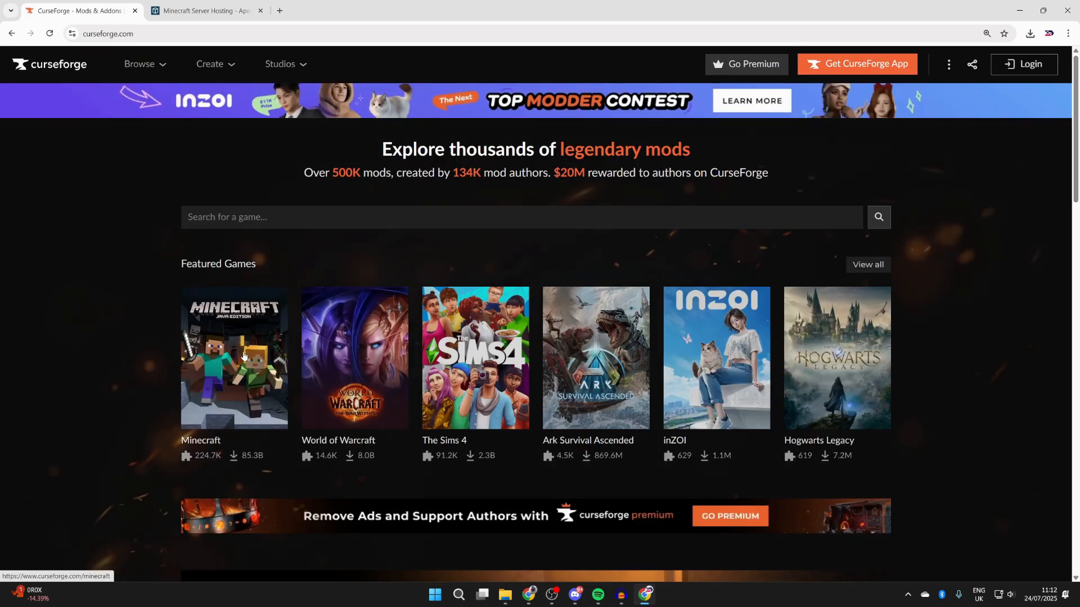
# Step: Browse Minecraft content filtered to Shaders, with Complementary Shaders at the top
pyautogui.click(233, 358)
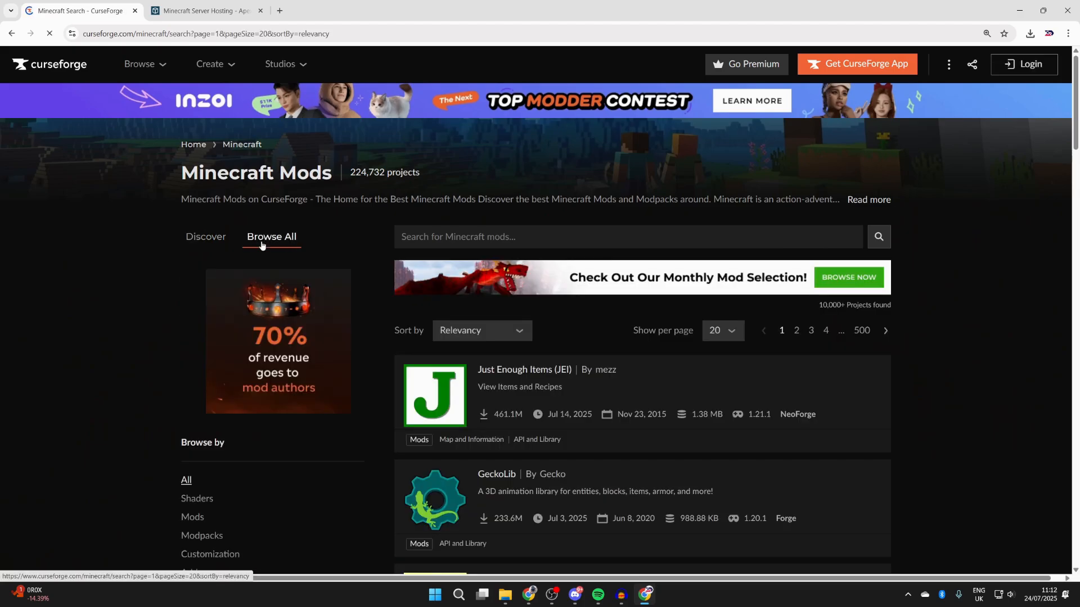
pyautogui.click(197, 499)
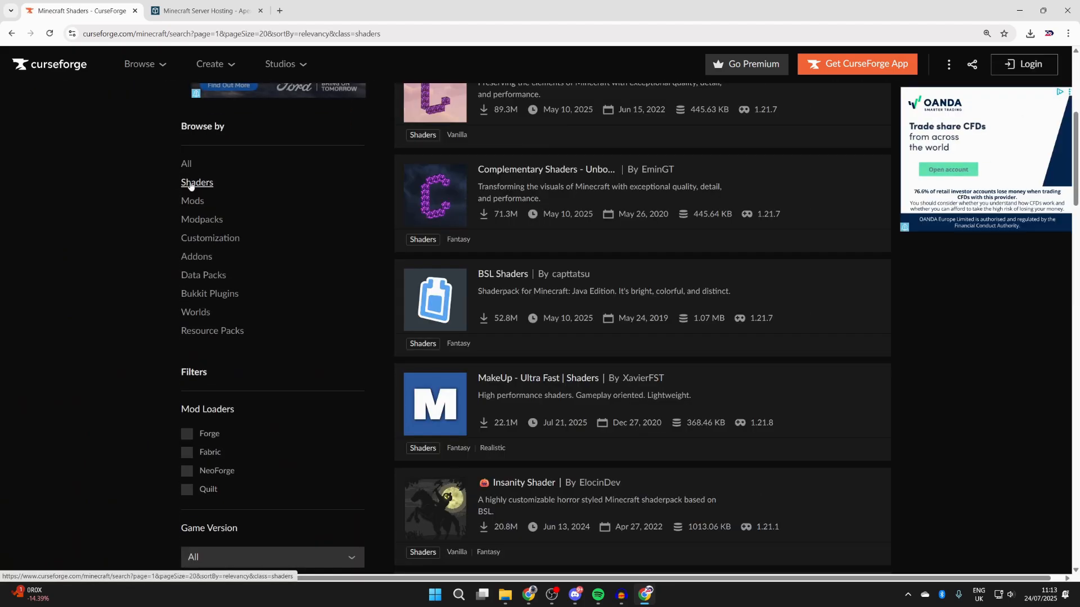
pyautogui.scroll(3)
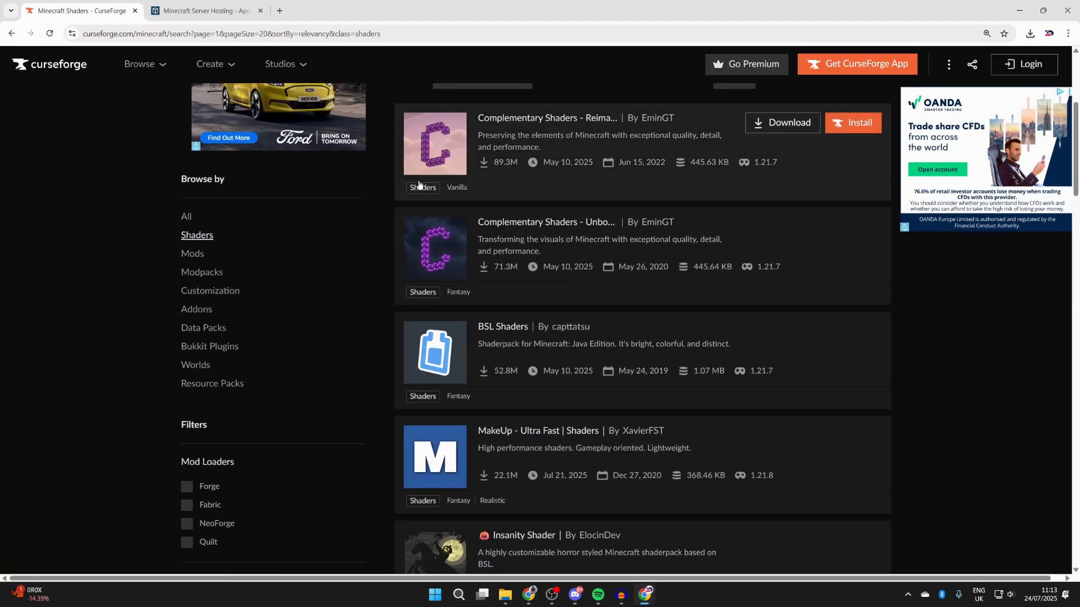
pyautogui.scroll(-3)
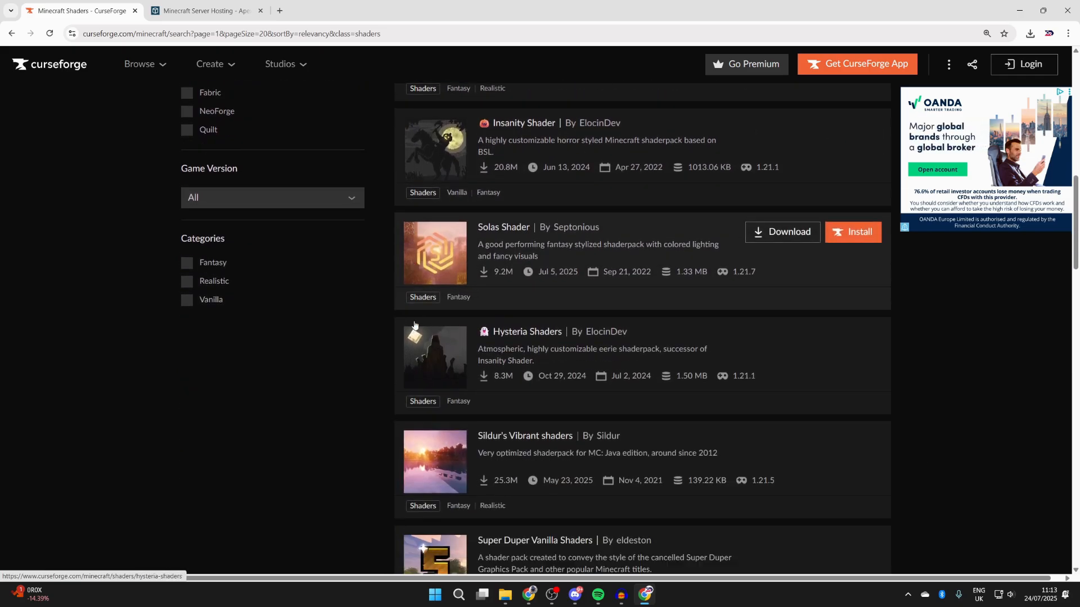
pyautogui.scroll(3)
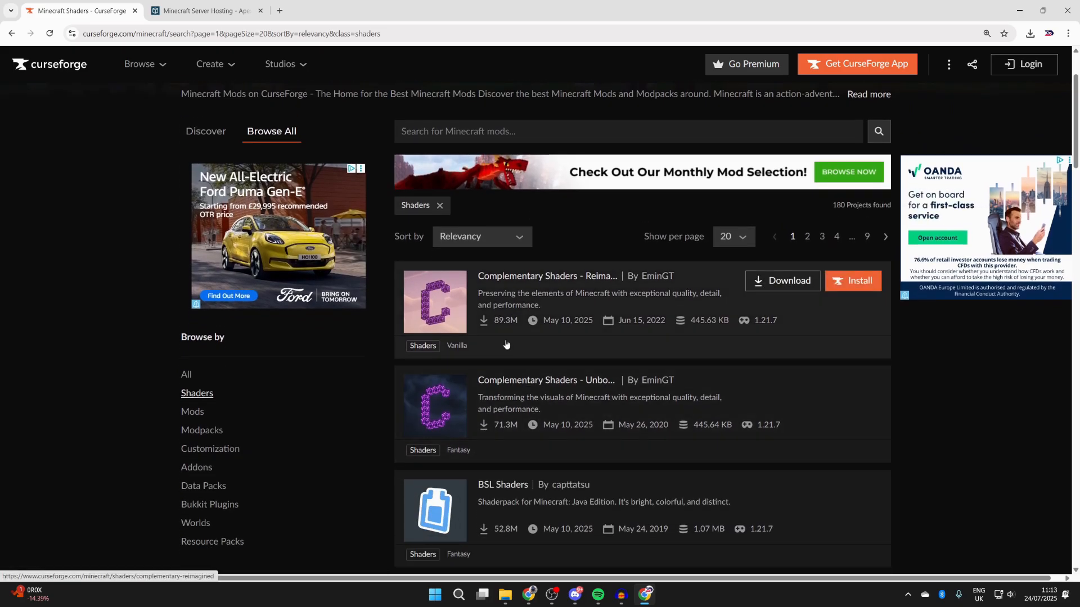
pyautogui.moveTo(434, 303)
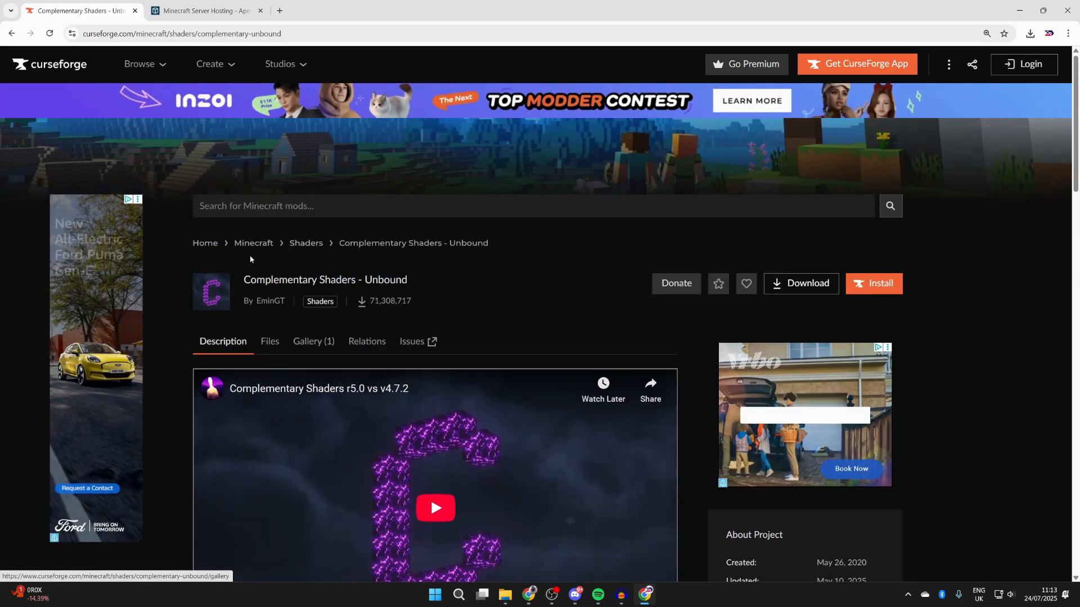
# Step: Download Complementary Unbound r5.5.1 from the Files tab, then start a Google search for Iris shaders
pyautogui.click(269, 341)
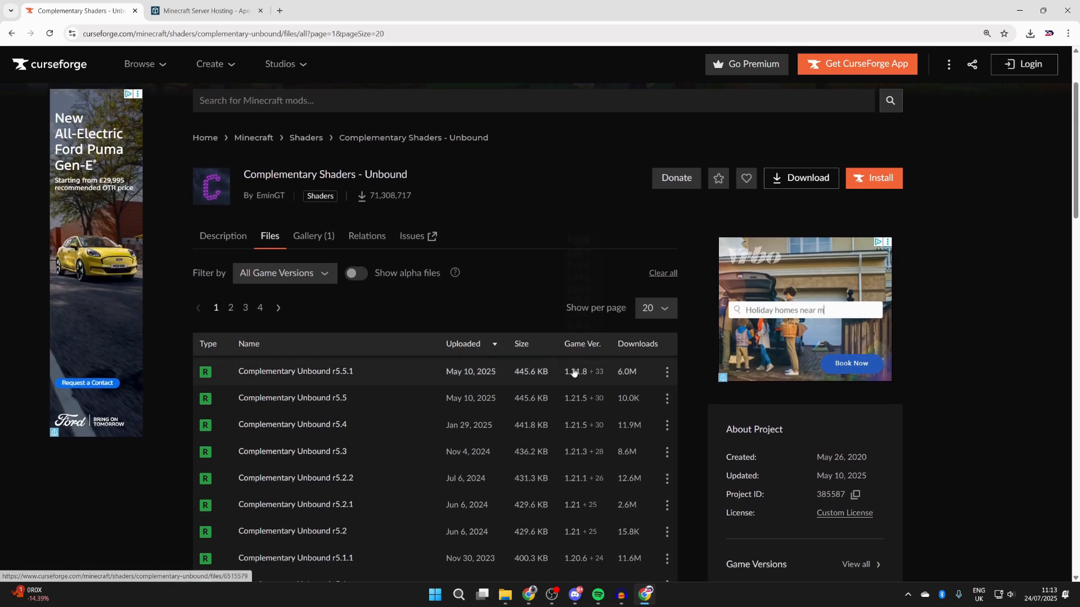
pyautogui.moveTo(635, 385)
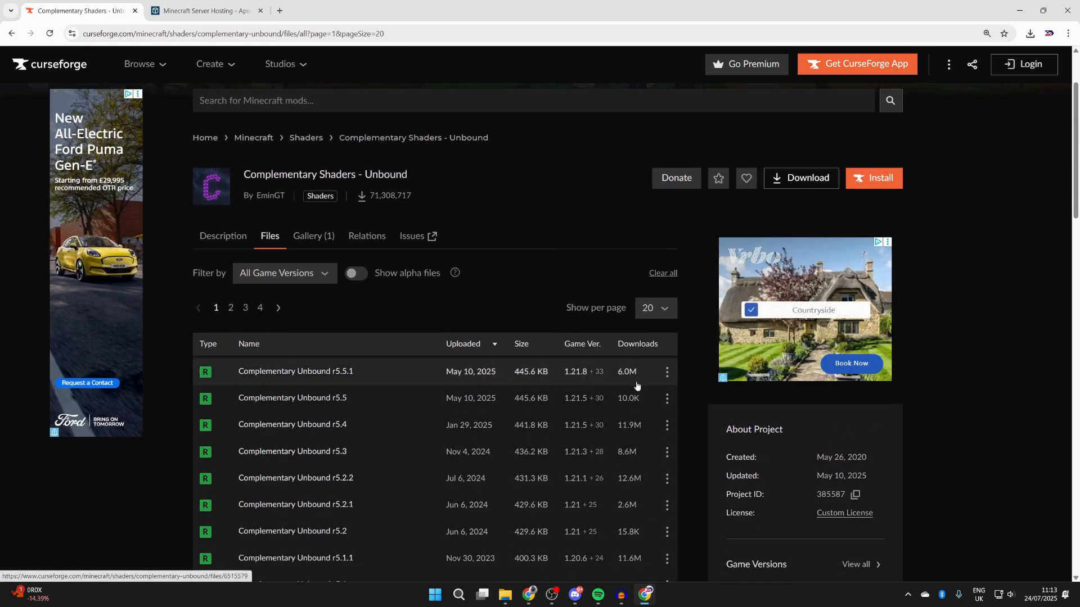
pyautogui.click(666, 372)
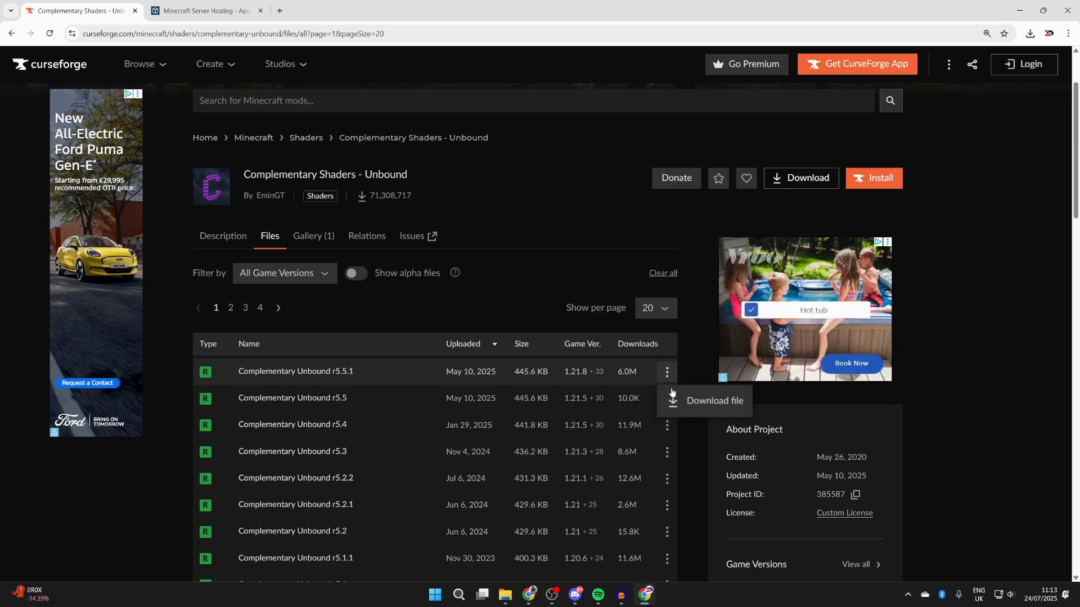
pyautogui.click(714, 400)
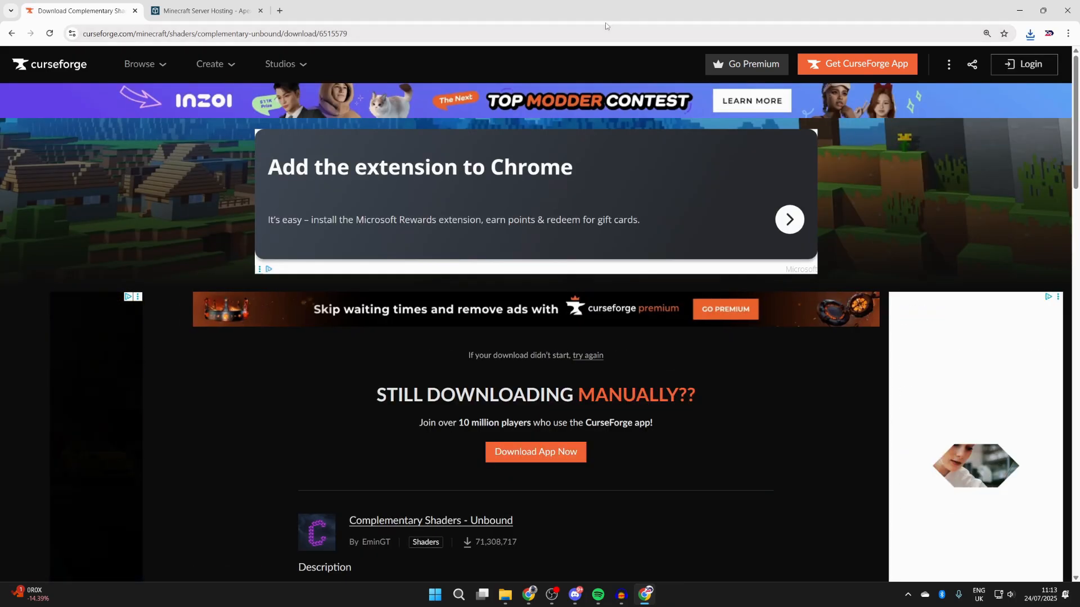
pyautogui.click(215, 33)
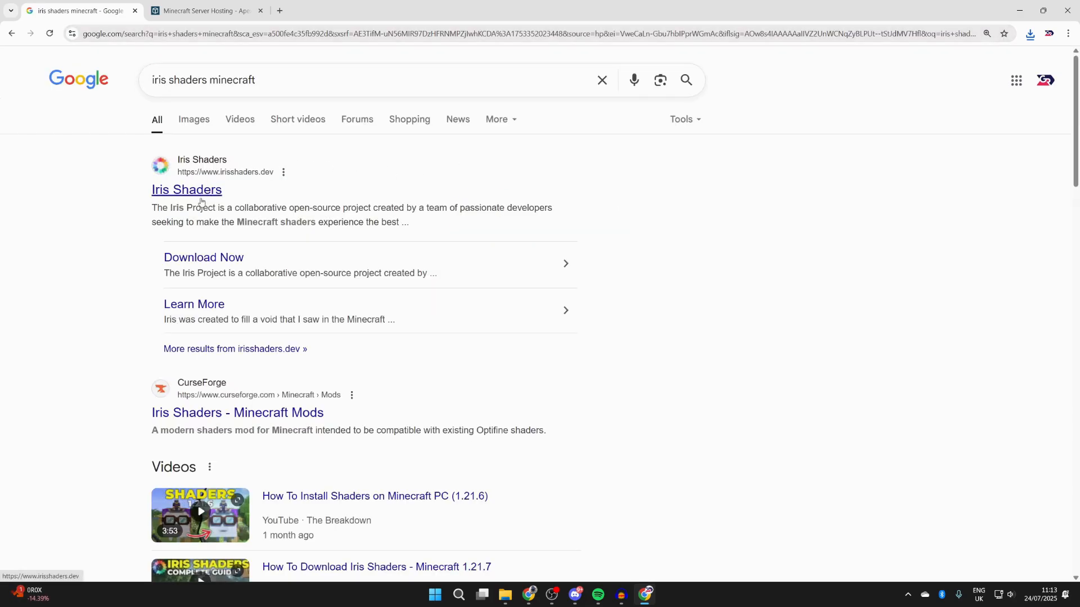
# Step: Open the Iris Shaders website and download the universal Iris installer jar
pyautogui.click(187, 189)
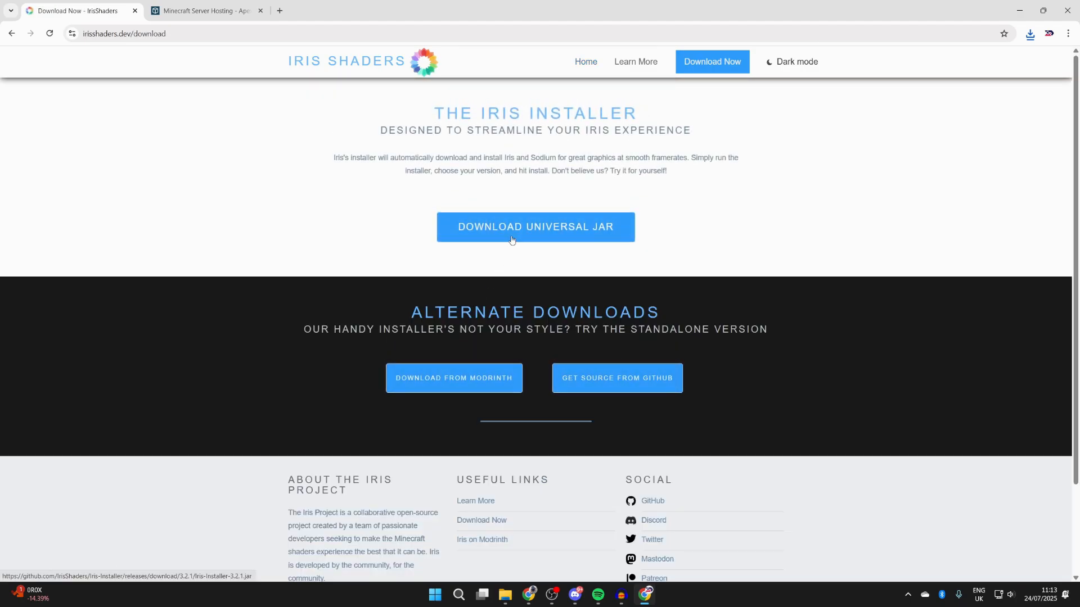
pyautogui.click(1030, 33)
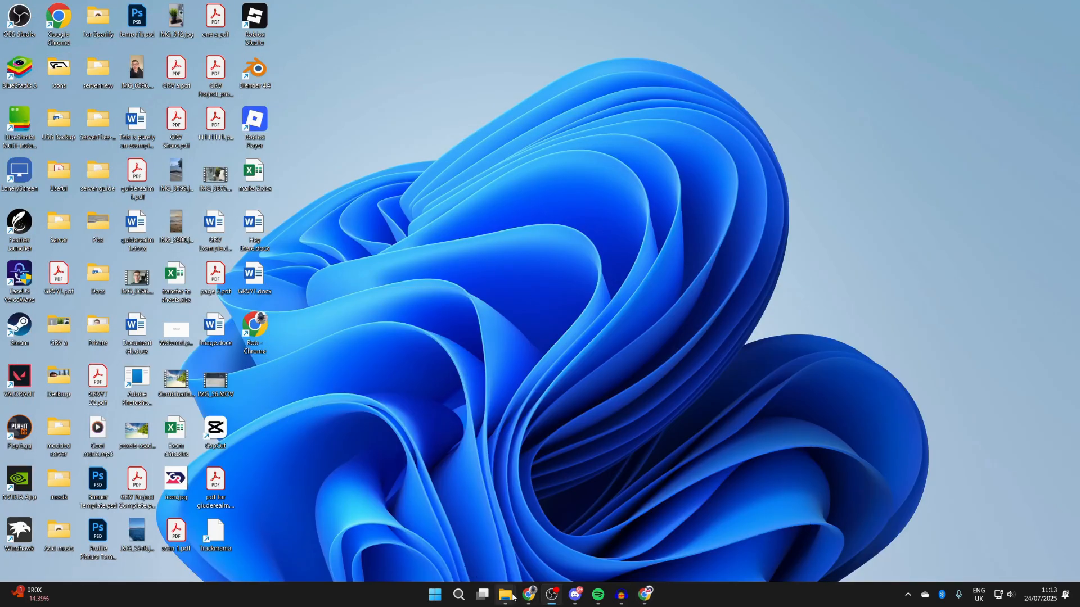
# Step: Scroll the Apex Minecraft Hosting homepage to the features overview
pyautogui.click(506, 600)
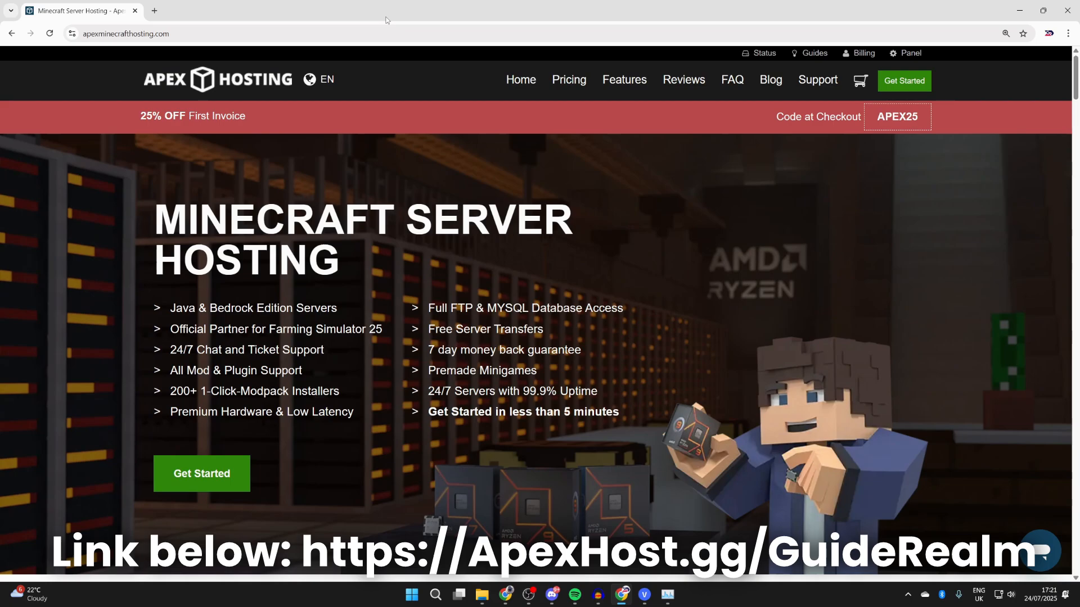
pyautogui.moveTo(269, 82)
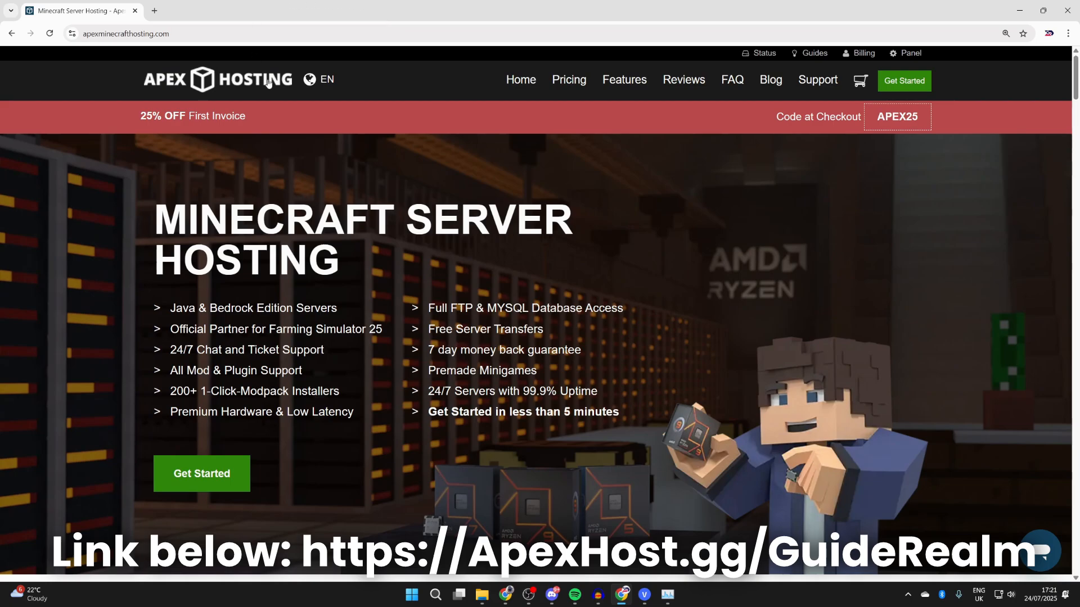
pyautogui.moveTo(235, 145)
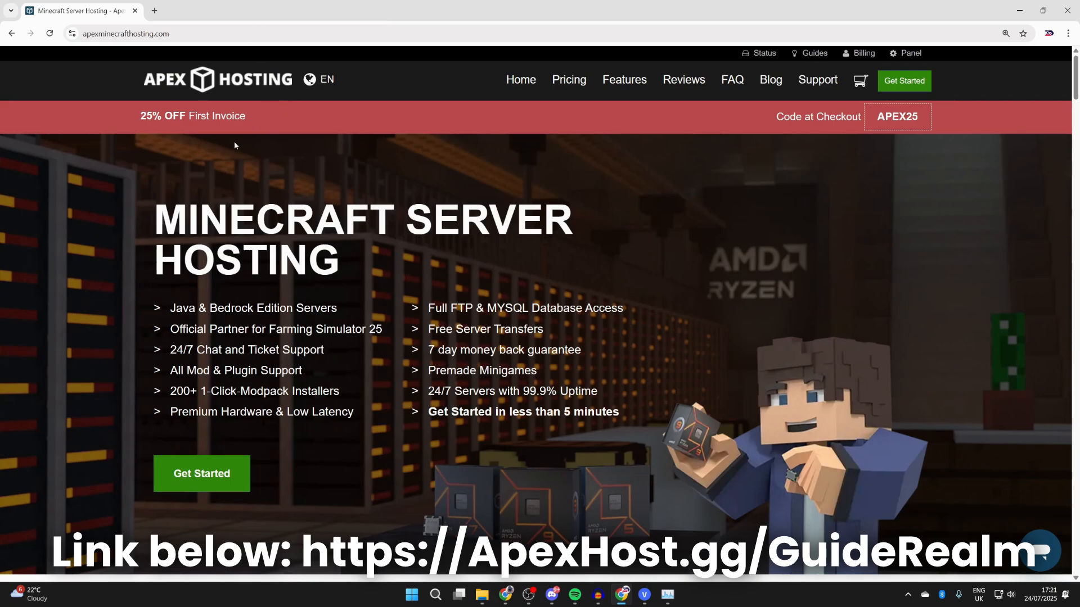
pyautogui.moveTo(324, 269)
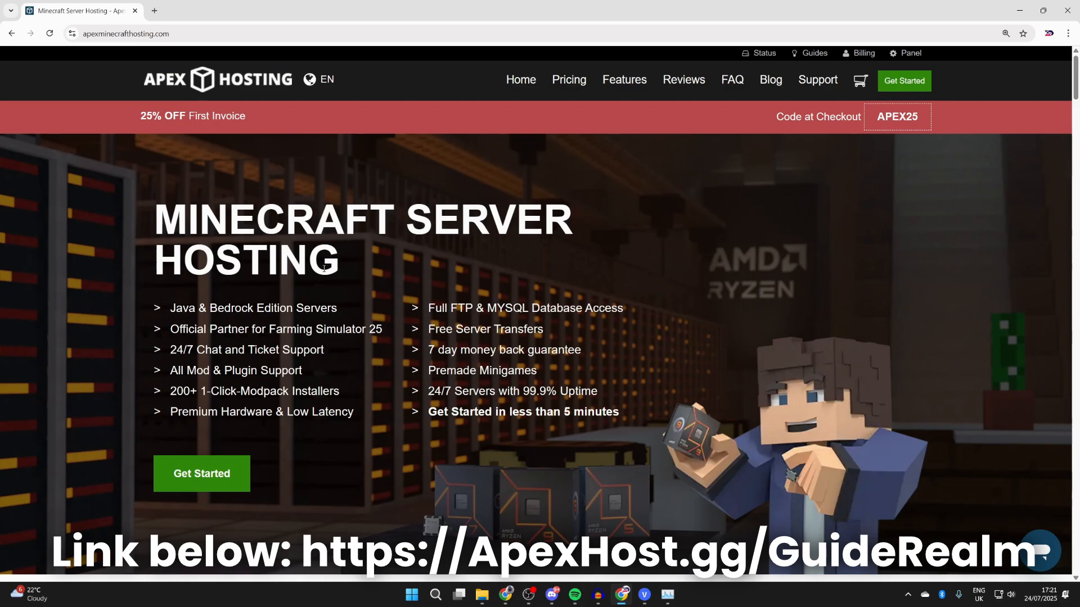
pyautogui.scroll(-3)
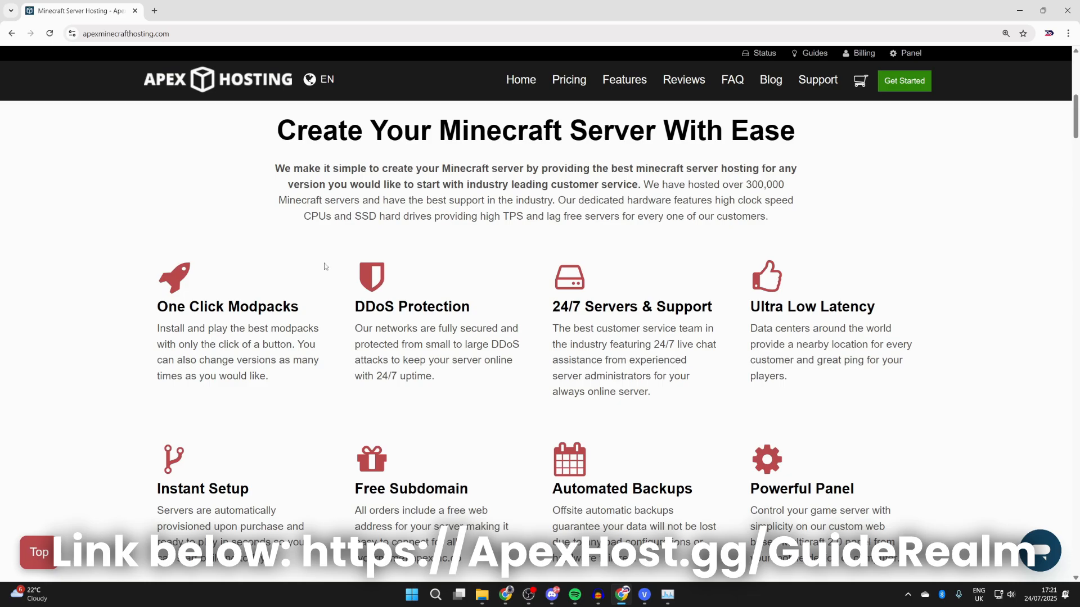
pyautogui.moveTo(384, 309)
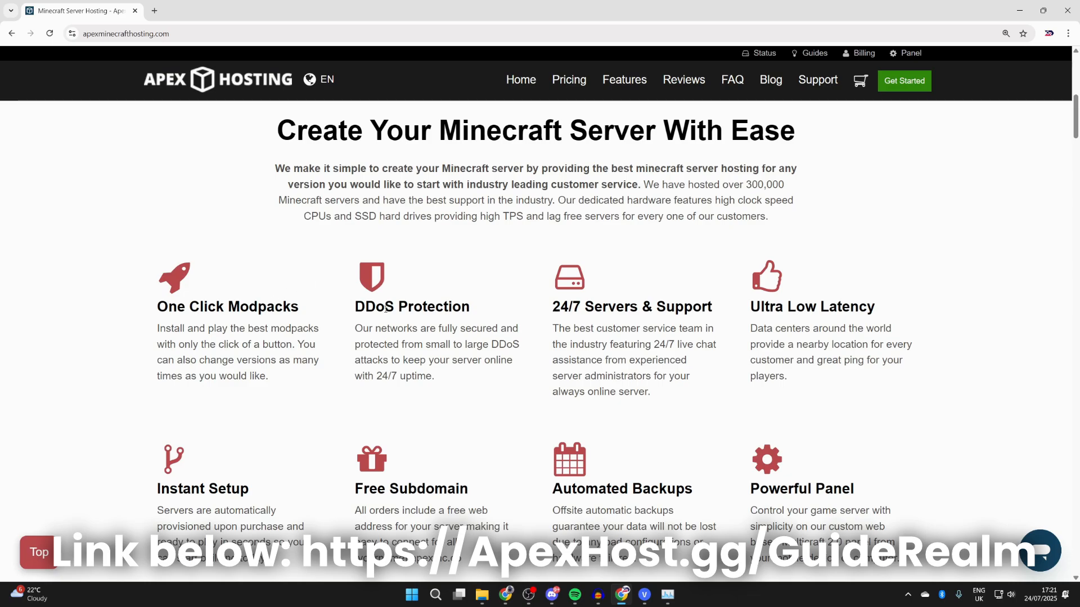
pyautogui.moveTo(618, 320)
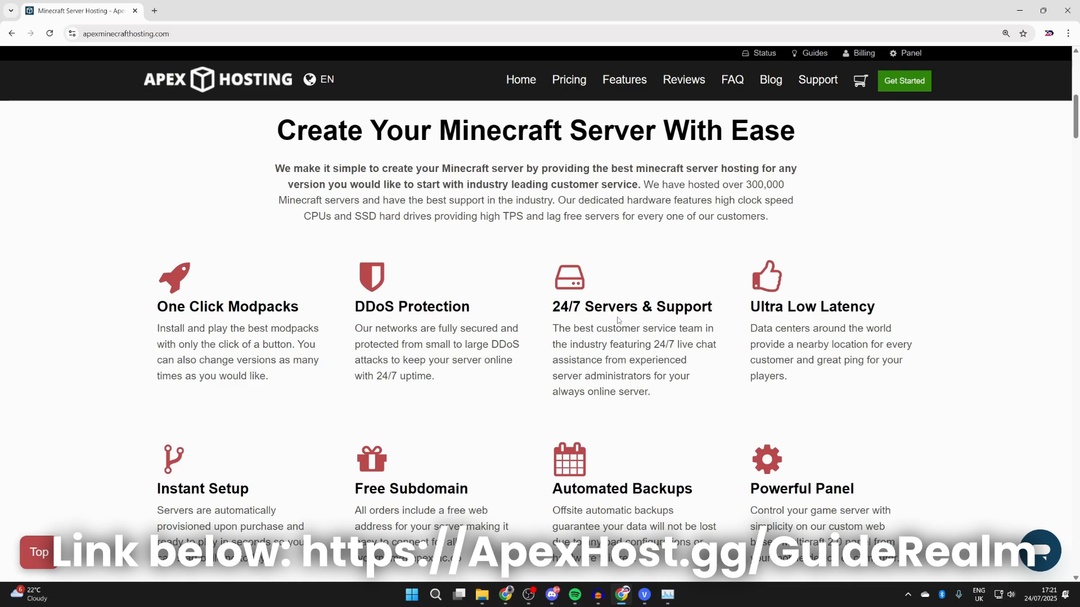
pyautogui.scroll(3)
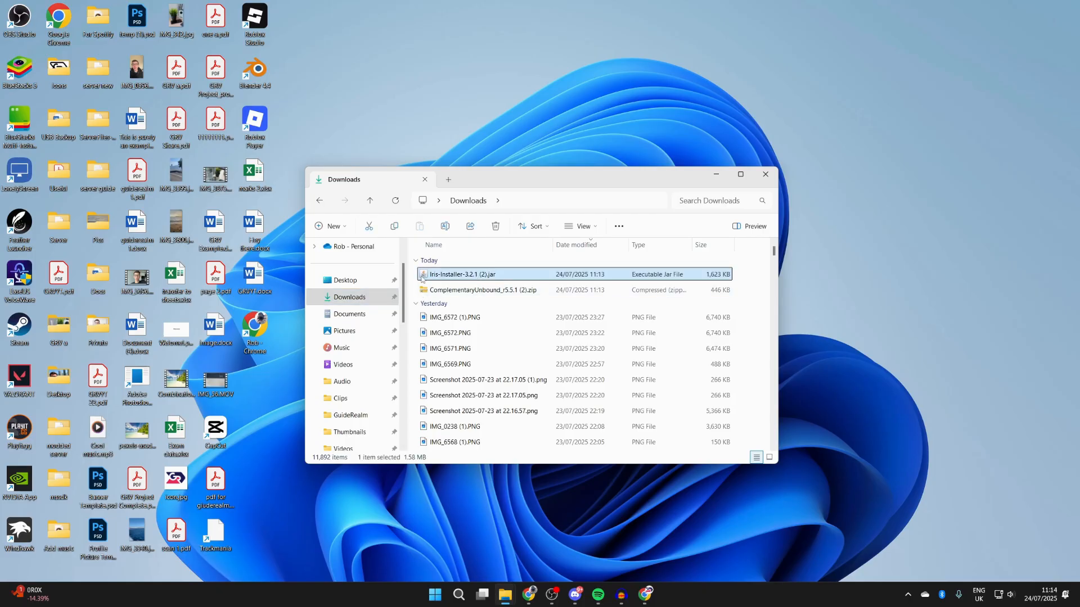
# Step: Launch Iris-Installer-3.2.1 (2).jar from Downloads, landing on the Java desktop download page
pyautogui.doubleClick(467, 274)
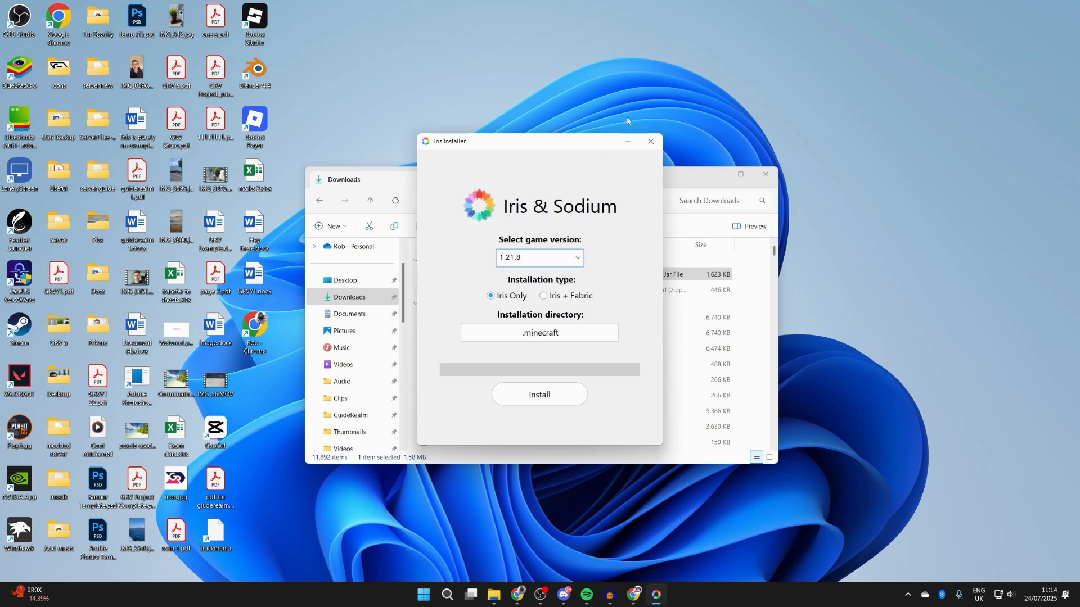
pyautogui.click(648, 141)
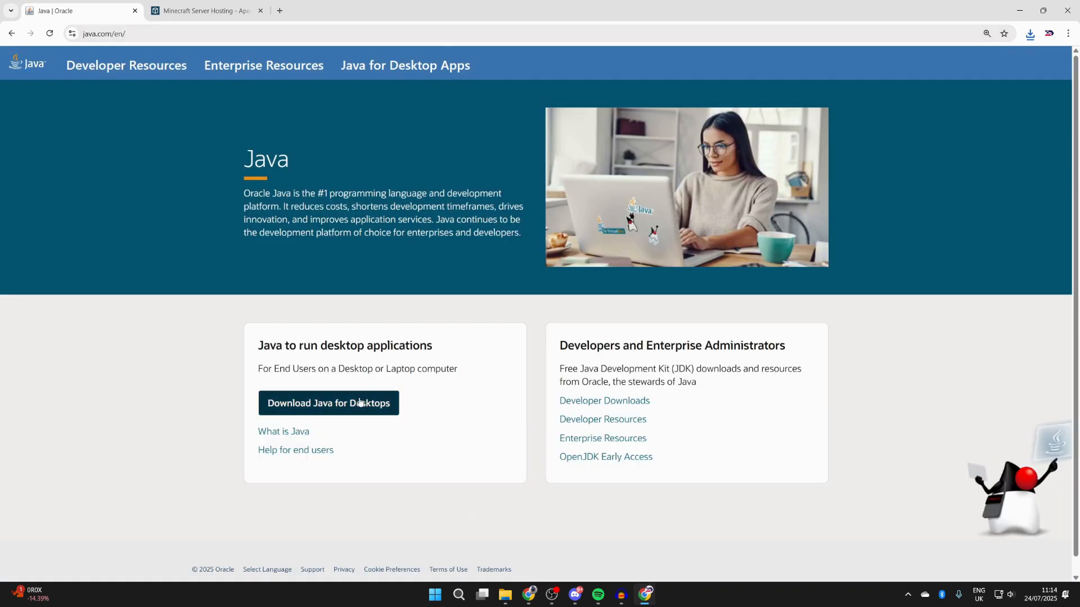
# Step: Get Java for desktops, then rerun the Iris installer jar from Downloads
pyautogui.click(504, 597)
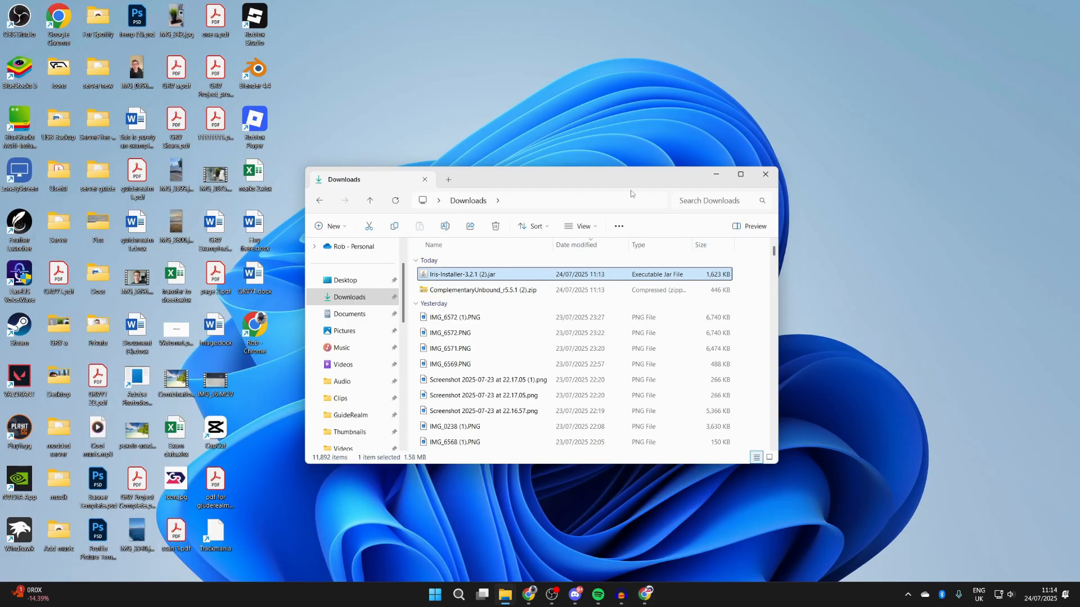
pyautogui.moveTo(467, 274)
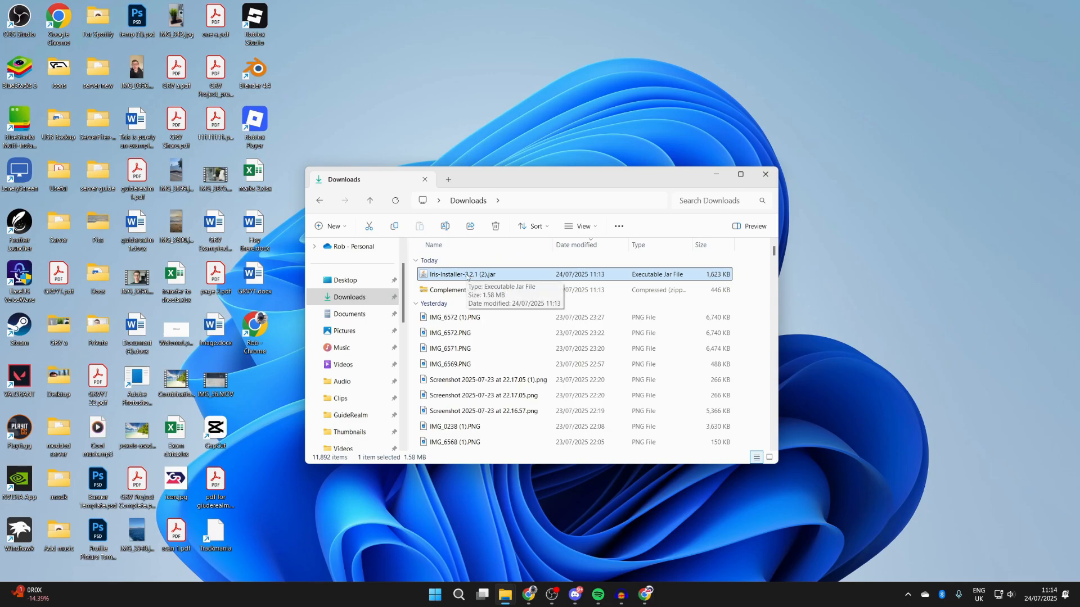
pyautogui.rightClick(464, 274)
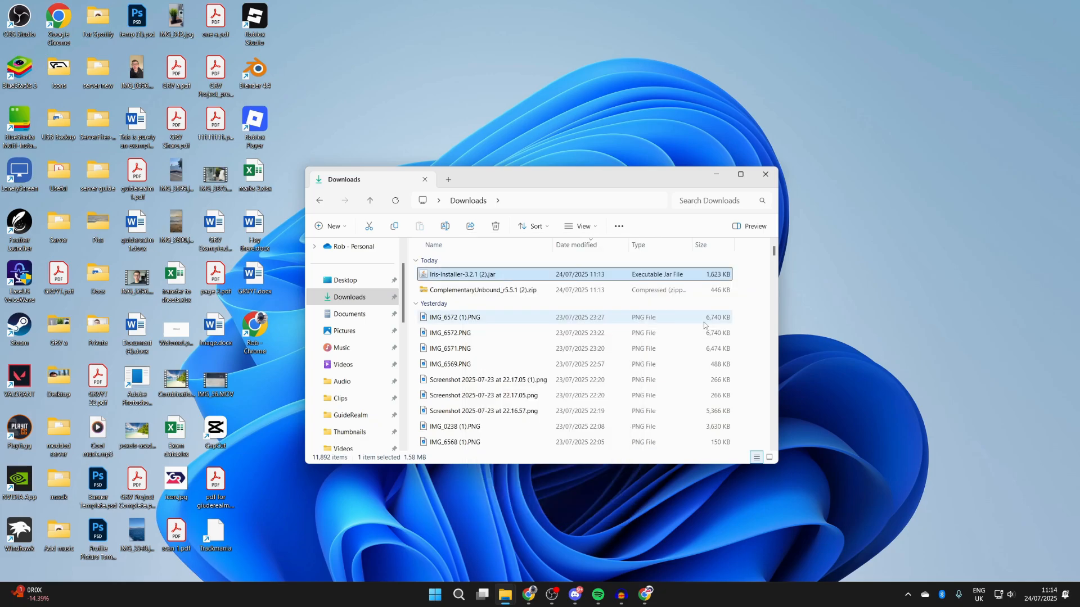
pyautogui.moveTo(509, 460)
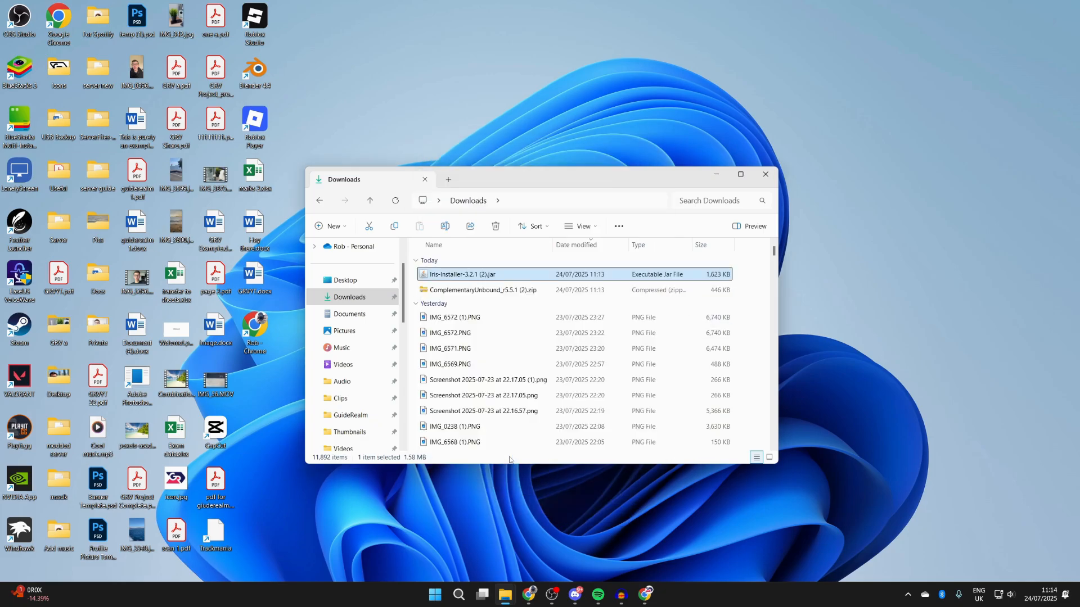
pyautogui.doubleClick(463, 274)
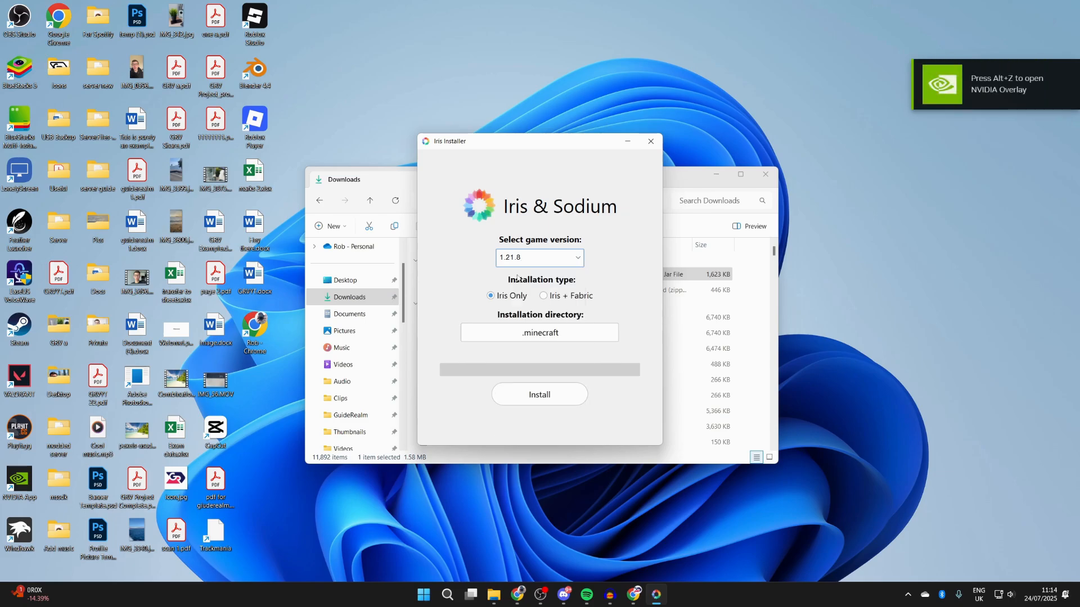
# Step: Install Iris Only for Minecraft 1.21.8 into the .minecraft folder
pyautogui.click(540, 394)
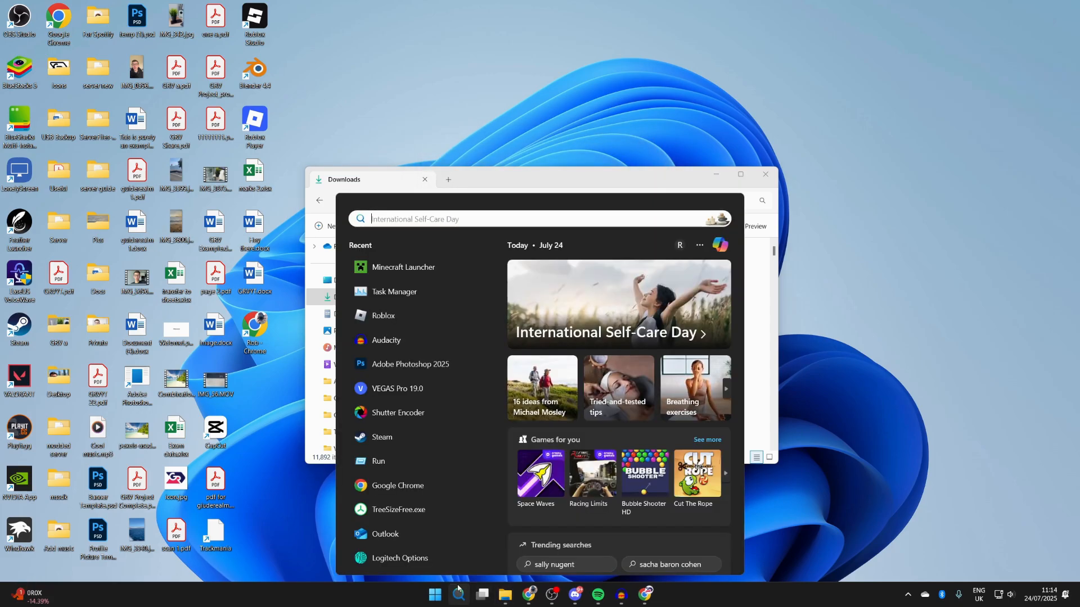
# Step: Launch the Iris & Sodium 1.21.8 installation from Minecraft Launcher, accepting the modded-install warning
pyautogui.click(403, 267)
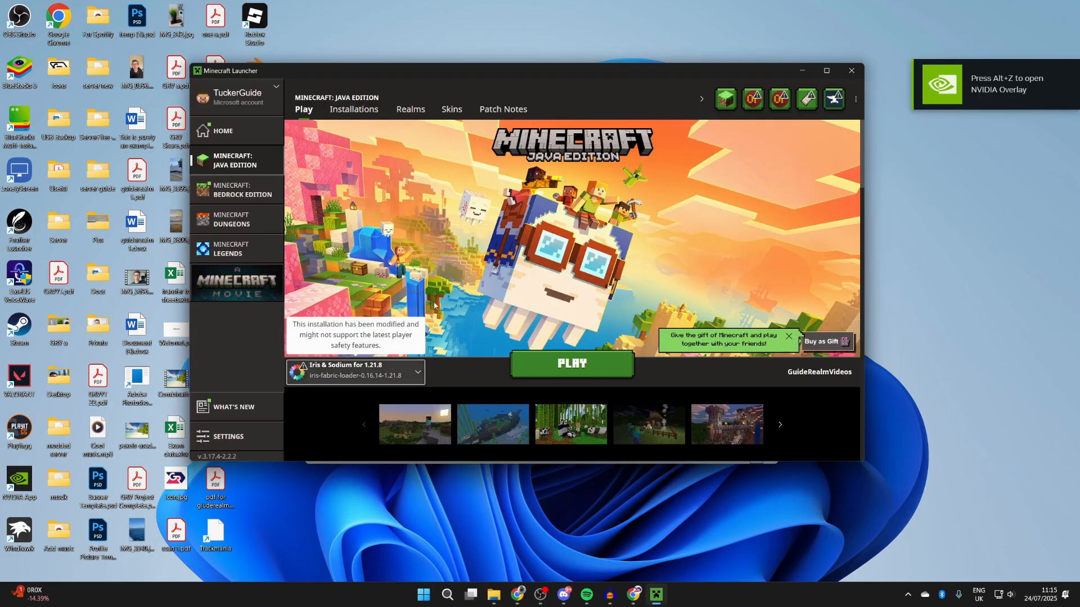
pyautogui.click(571, 364)
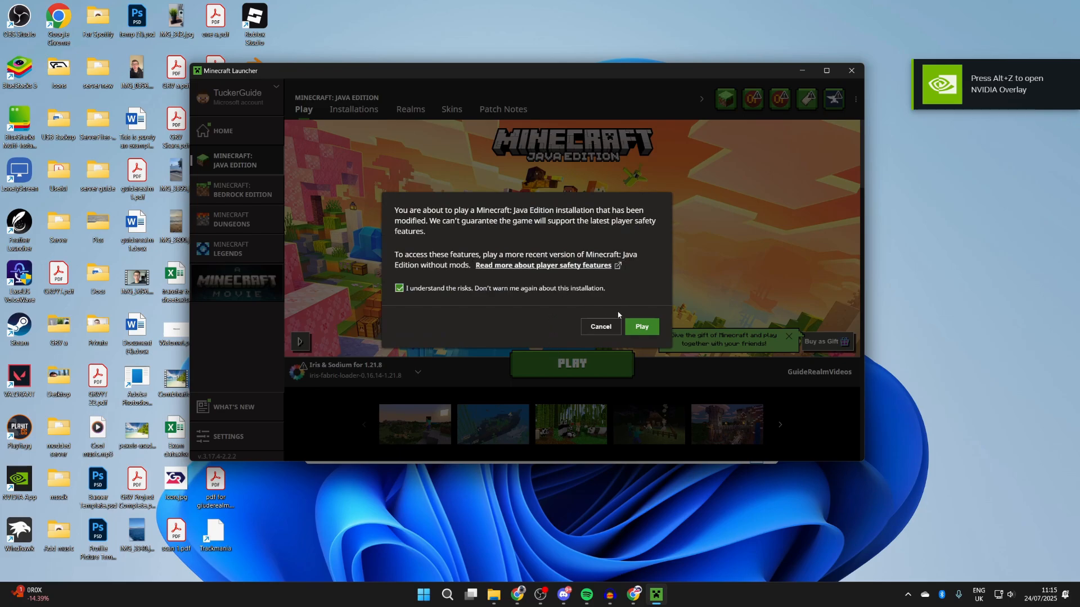
pyautogui.click(640, 328)
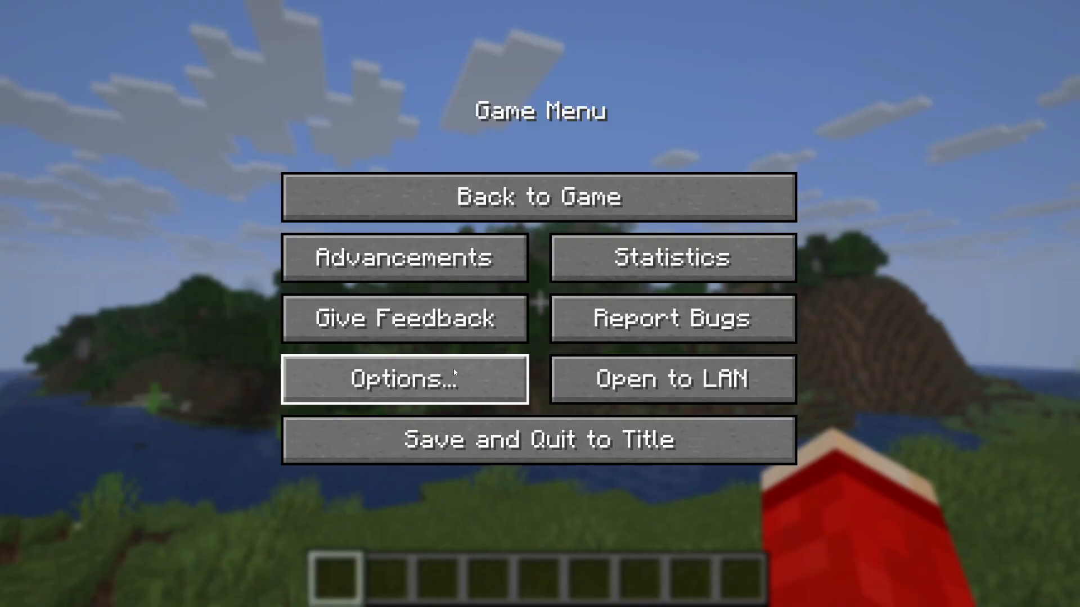
# Step: Go through Options and Video Settings to the Shader Packs screen
pyautogui.click(404, 379)
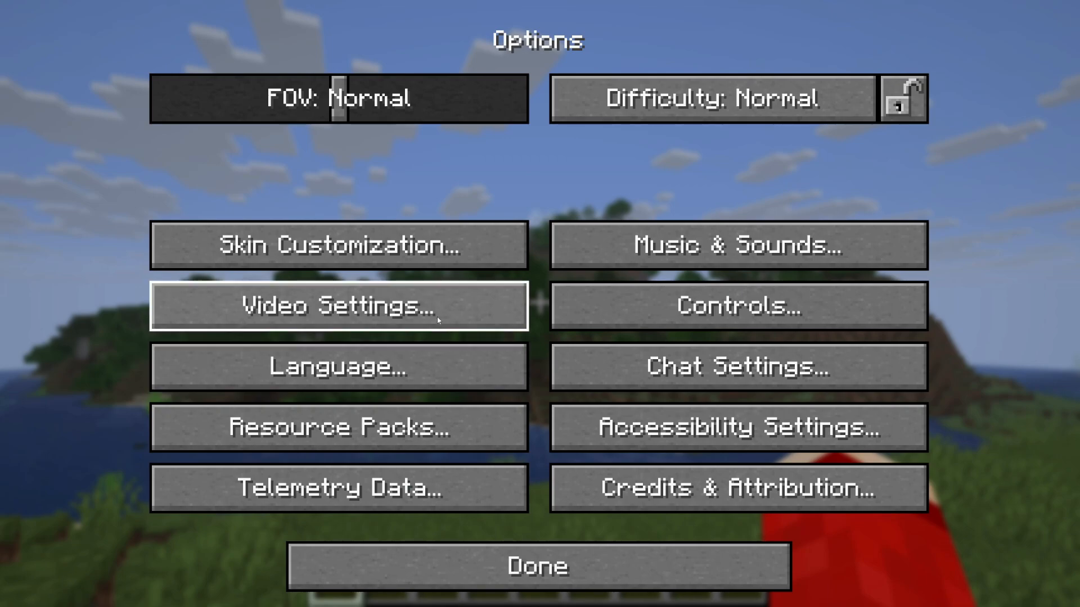
pyautogui.click(337, 306)
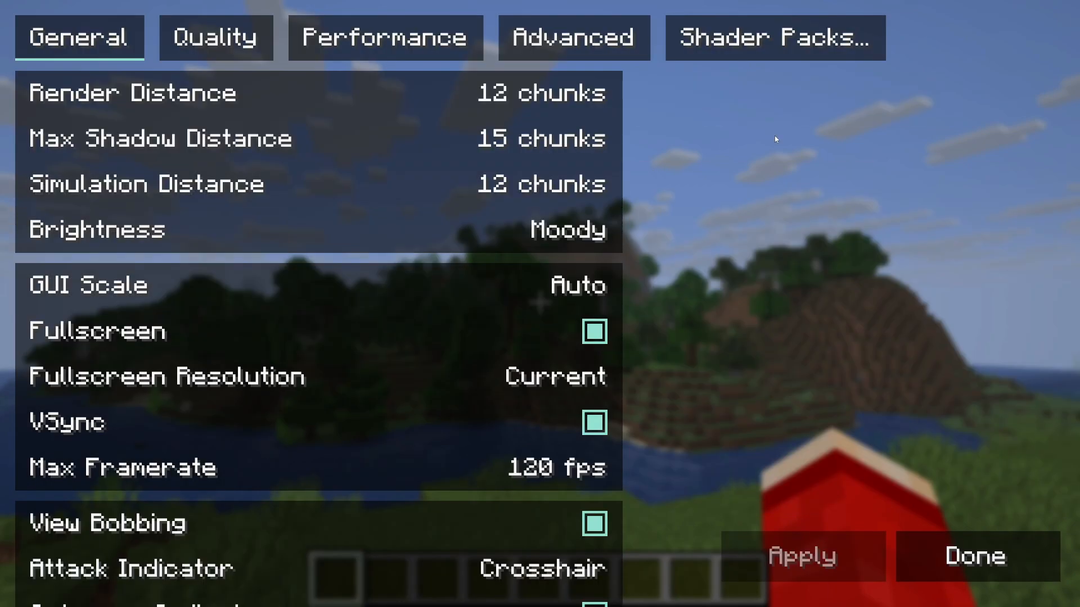
pyautogui.click(774, 37)
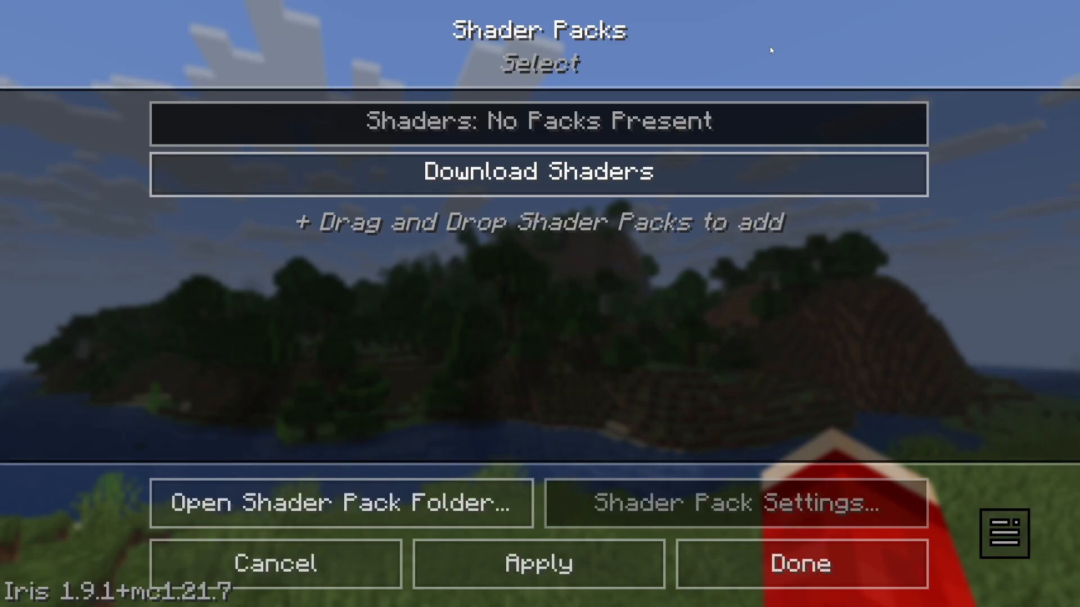
pyautogui.moveTo(432, 452)
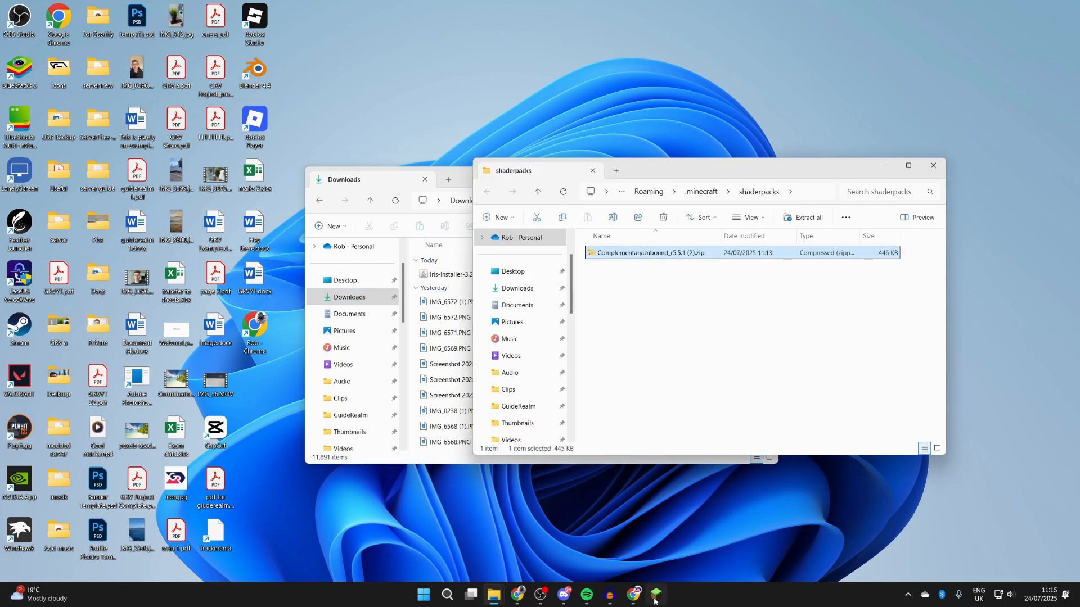
# Step: Switch back to Minecraft from the taskbar and close Video Settings with Done
pyautogui.click(655, 594)
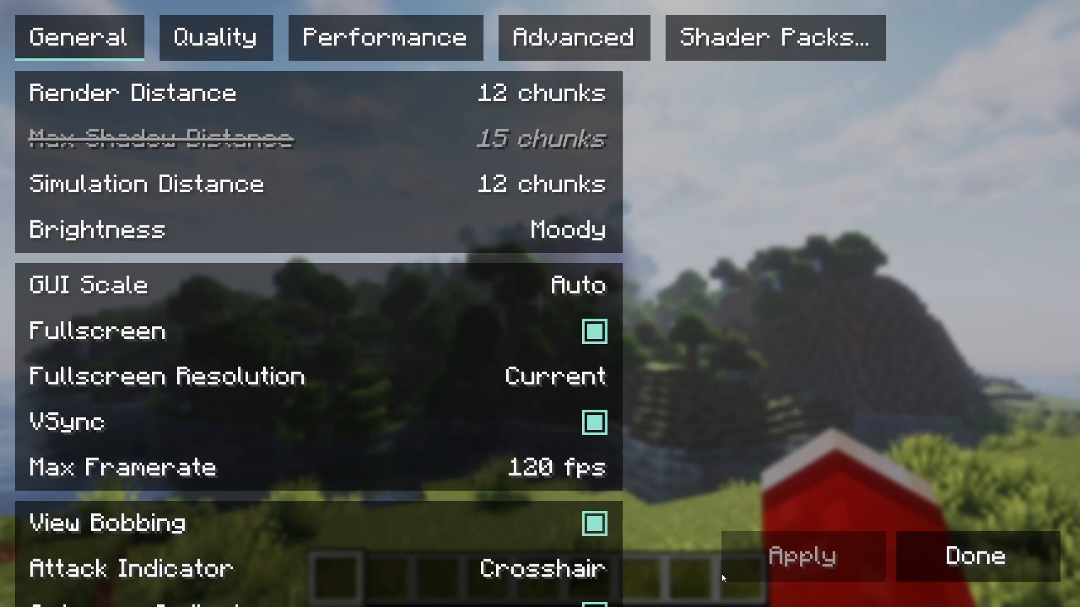
pyautogui.click(974, 556)
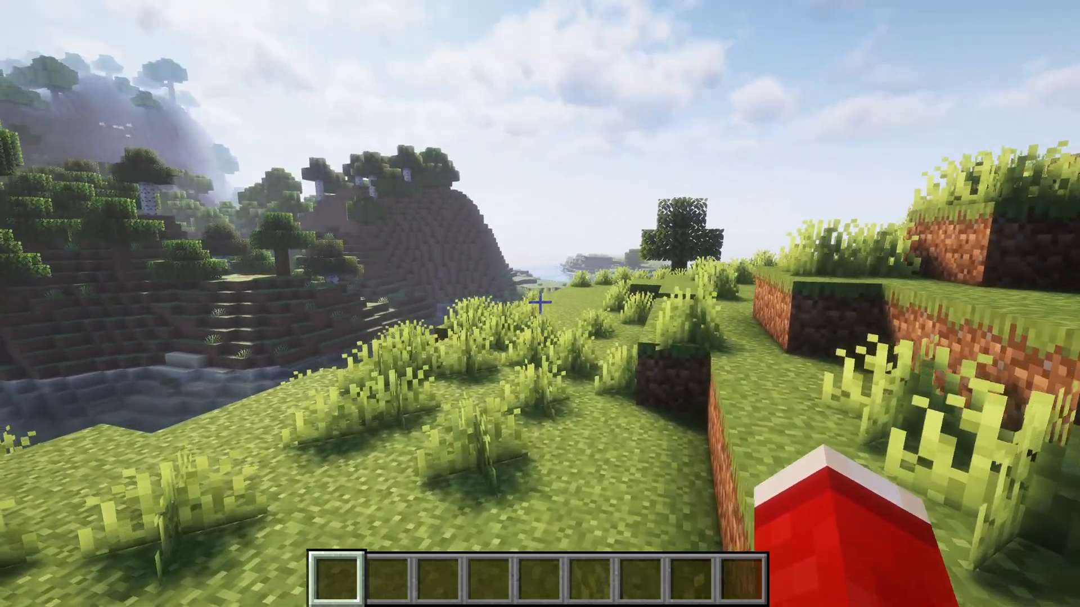